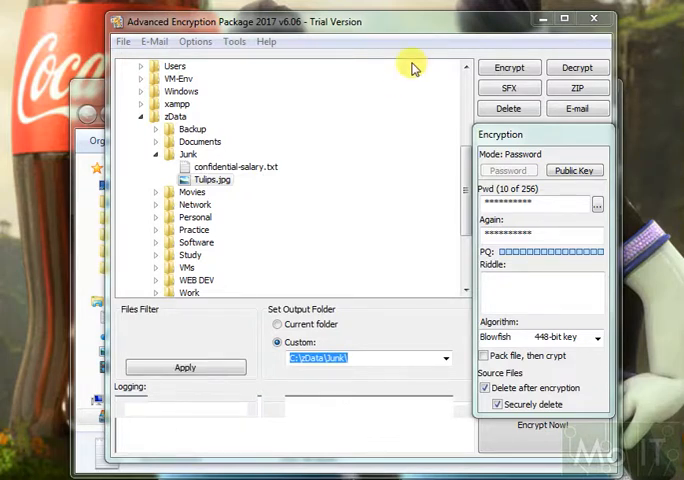
mouse_move(370, 68)
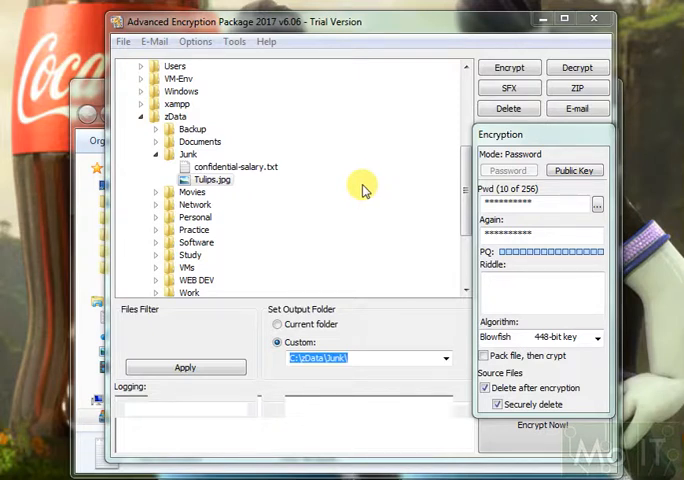
mouse_move(296, 100)
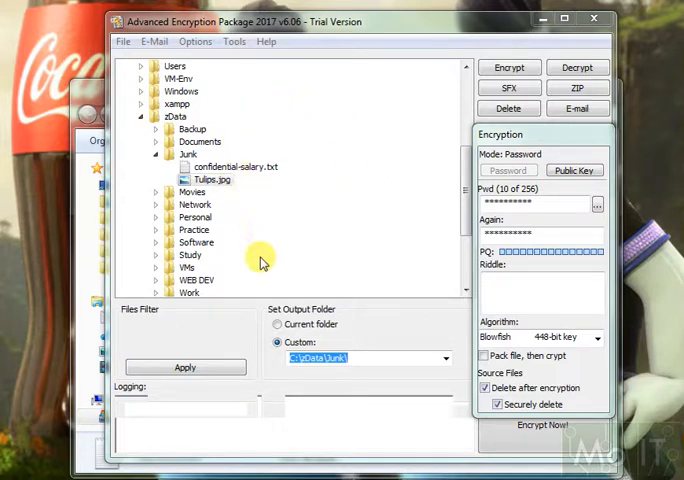
Show all files, output to the current folder, and clear both password fields.
left_click(128, 328)
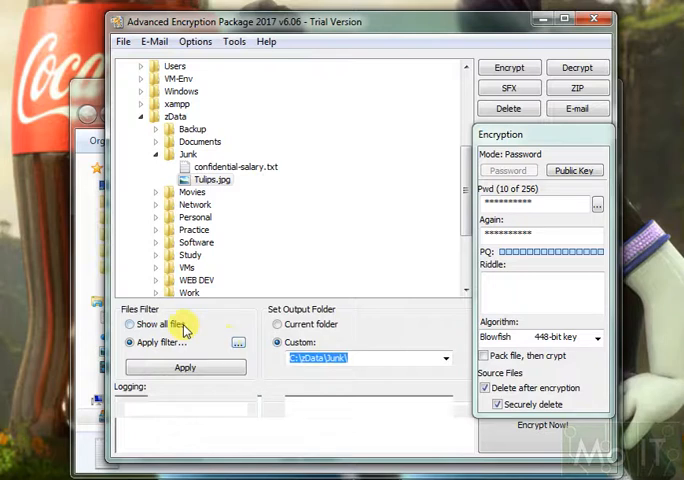
left_click(130, 324)
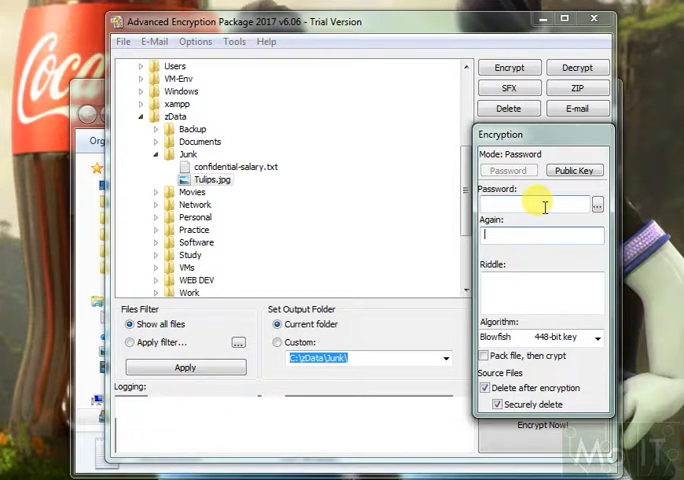
Enter and confirm the password, then select the Diamond 2 algorithm with a 2048-bit key.
type("***")
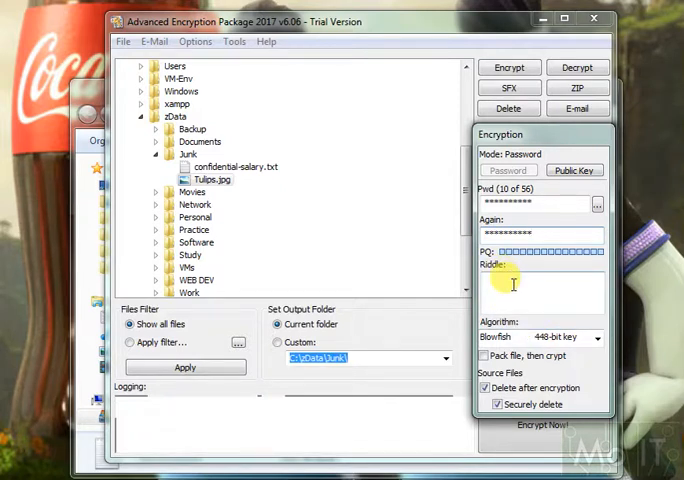
mouse_move(538, 324)
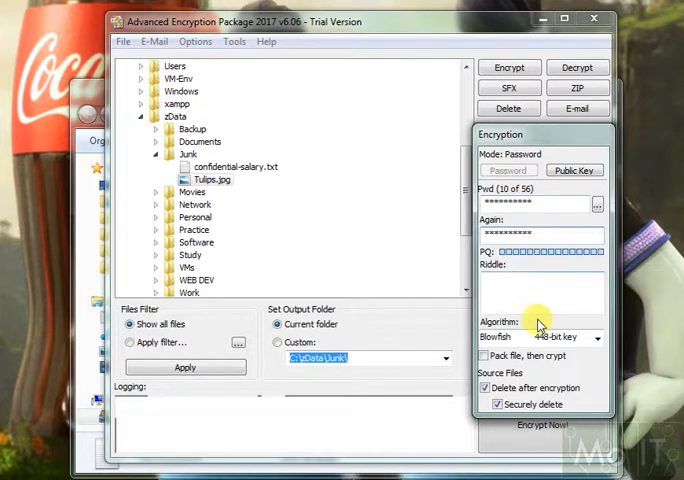
left_click(596, 336)
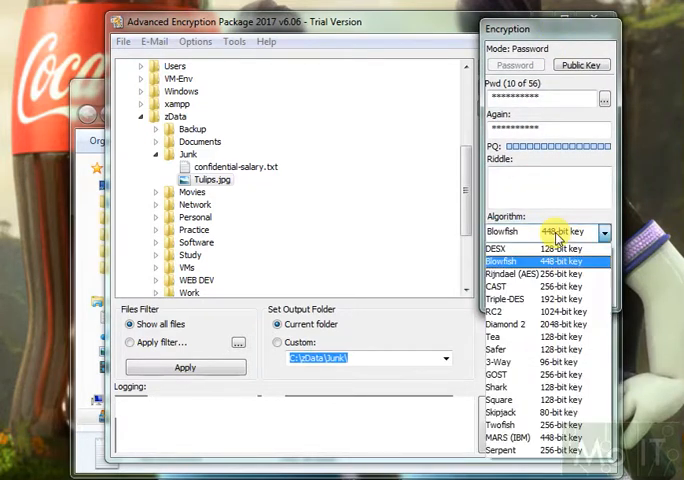
left_click(530, 324)
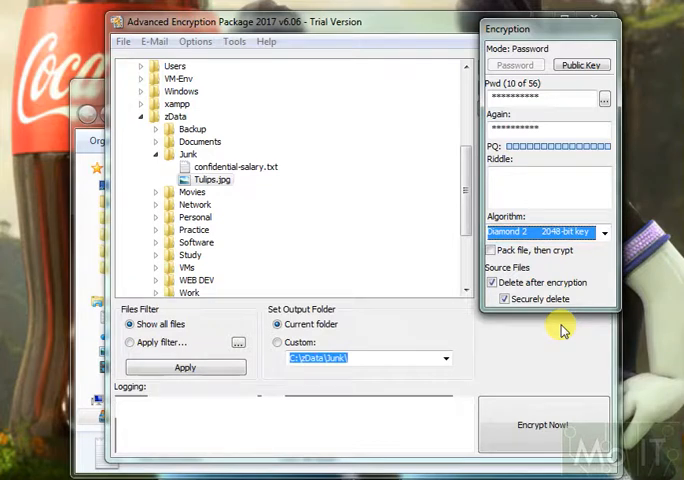
left_click(214, 180)
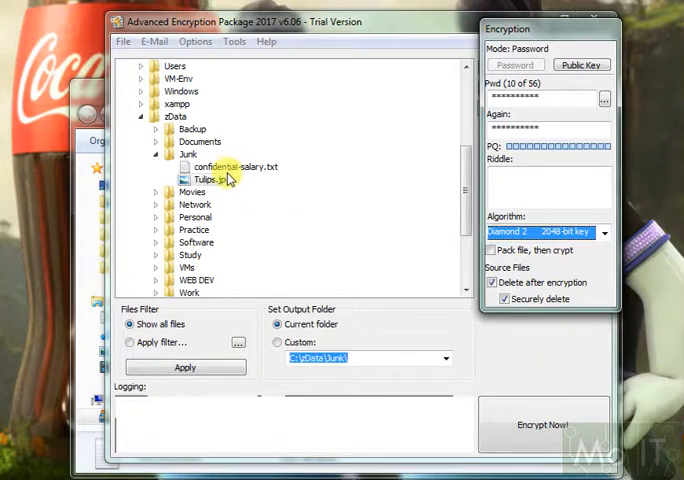
Encrypt confidential-salary.txt into a .aep file, securely deleting the original.
left_click(232, 166)
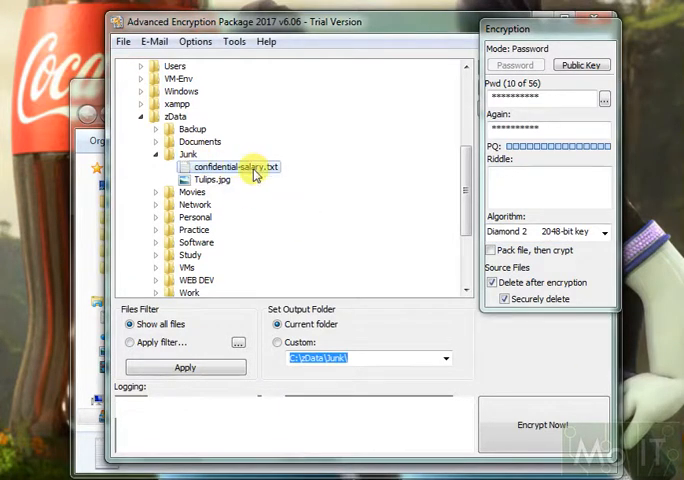
right_click(230, 166)
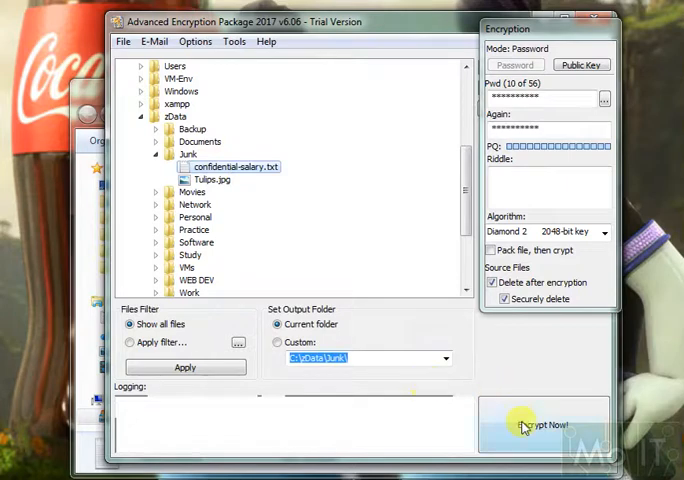
left_click(540, 424)
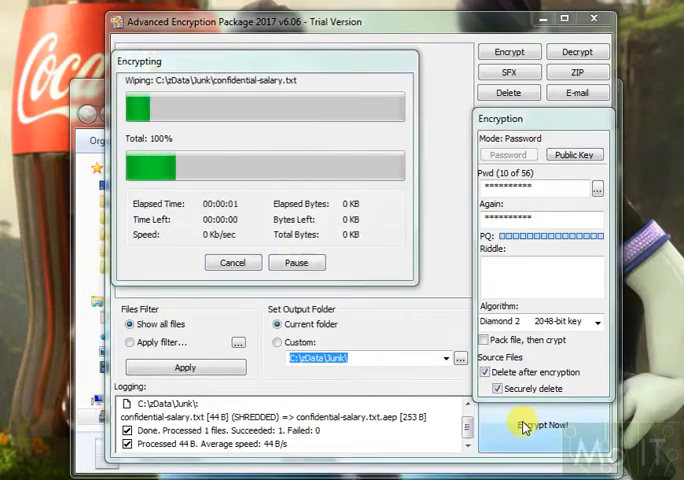
left_click(540, 424)
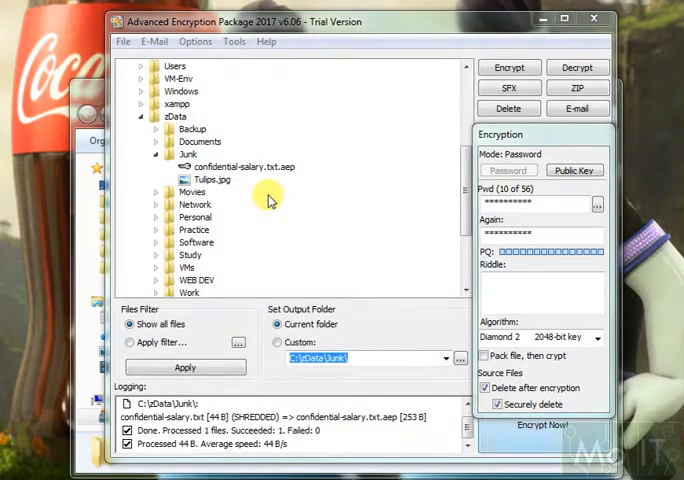
Show the Junk folder containing the new confidential-salary.txt.aep file.
left_click(246, 168)
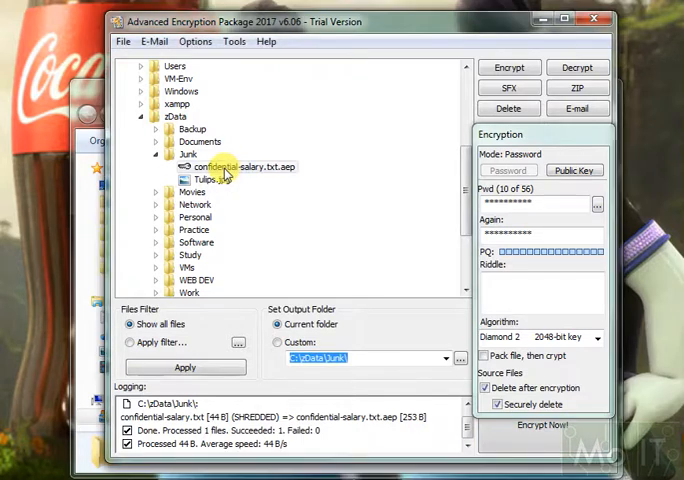
left_click(230, 168)
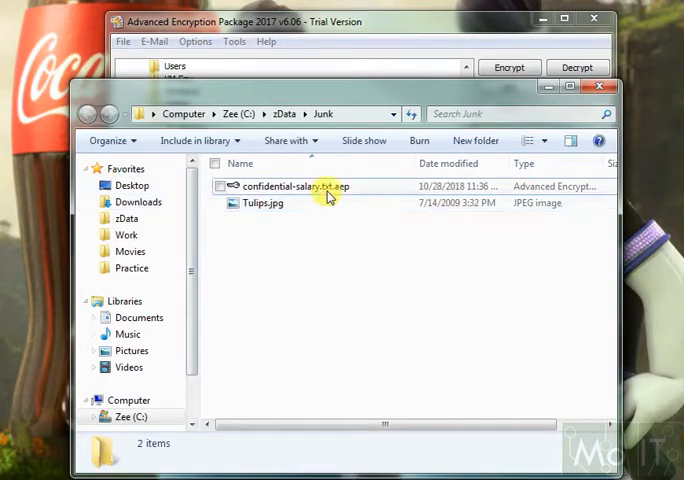
Open confidential-salary.txt.aep with its password, then reopen it to get a fresh password prompt.
left_click(292, 186)
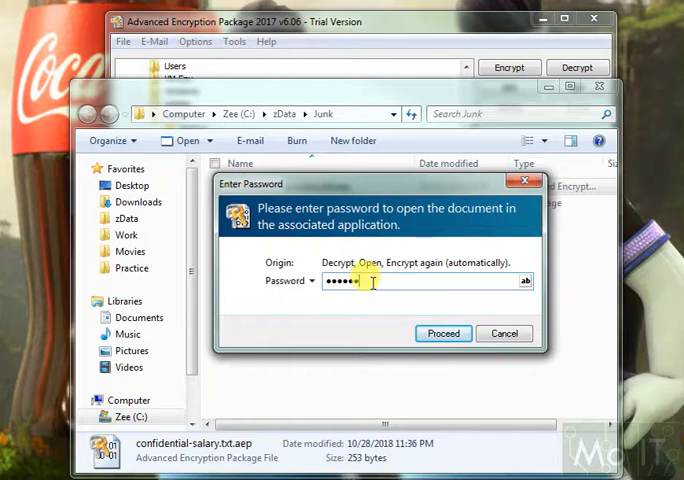
type("•")
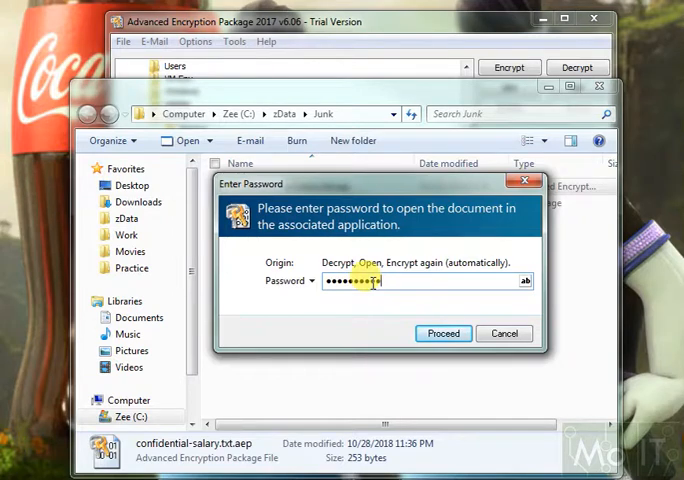
left_click(444, 332)
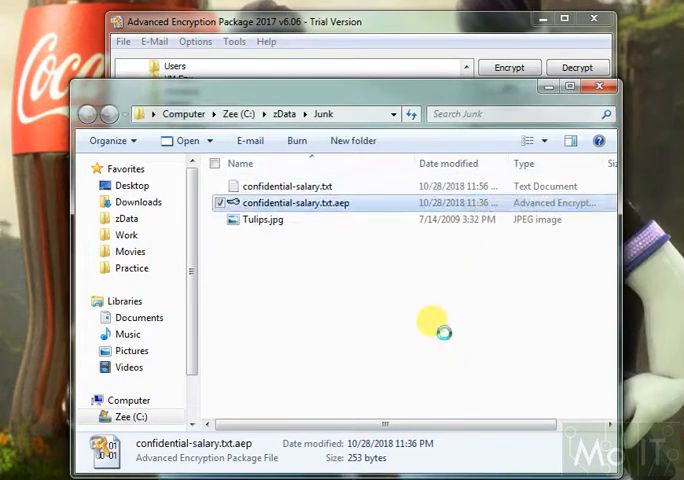
double_click(302, 186)
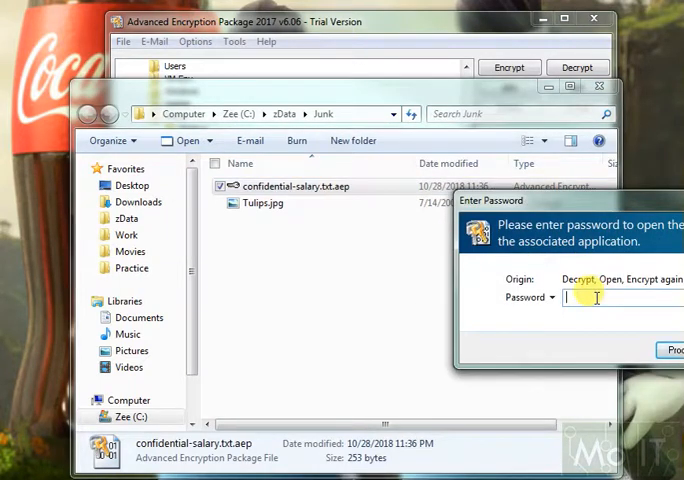
Enter the password so the decrypted salary figures appear in Notepad.
type("password")
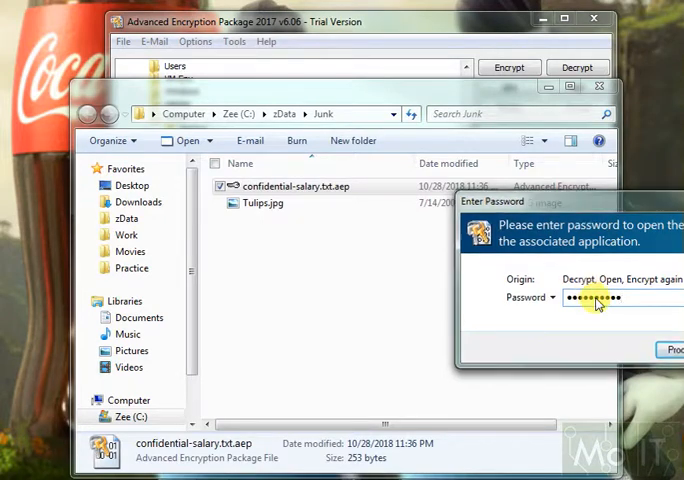
left_click(672, 348)
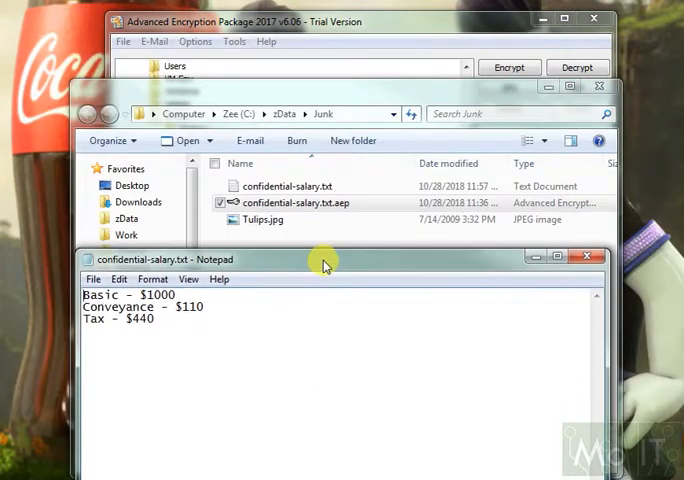
Maximize and close Notepad, leaving only the .aep file and Tulips.jpg in Junk.
left_click(296, 202)
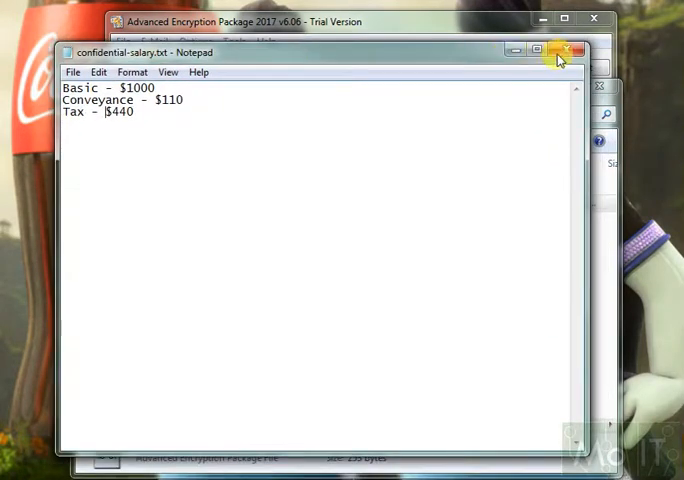
left_click(562, 48)
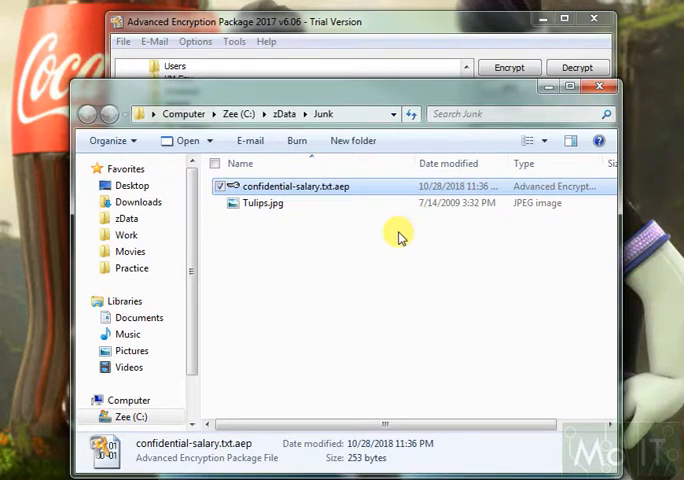
mouse_move(390, 356)
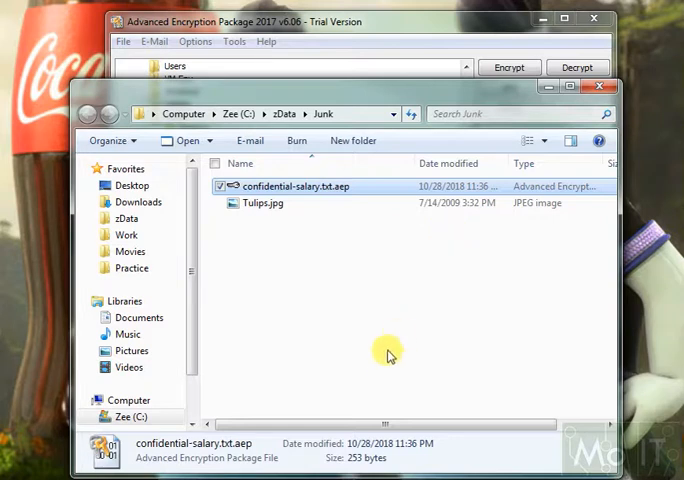